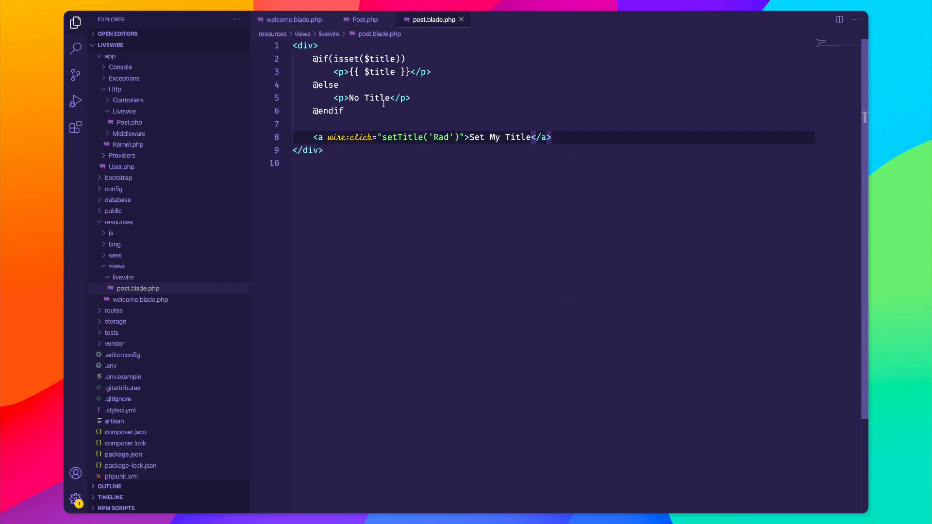
Add a public setTitle($title) method to Post.php that assigns $this->title = $title
double_click(346, 136)
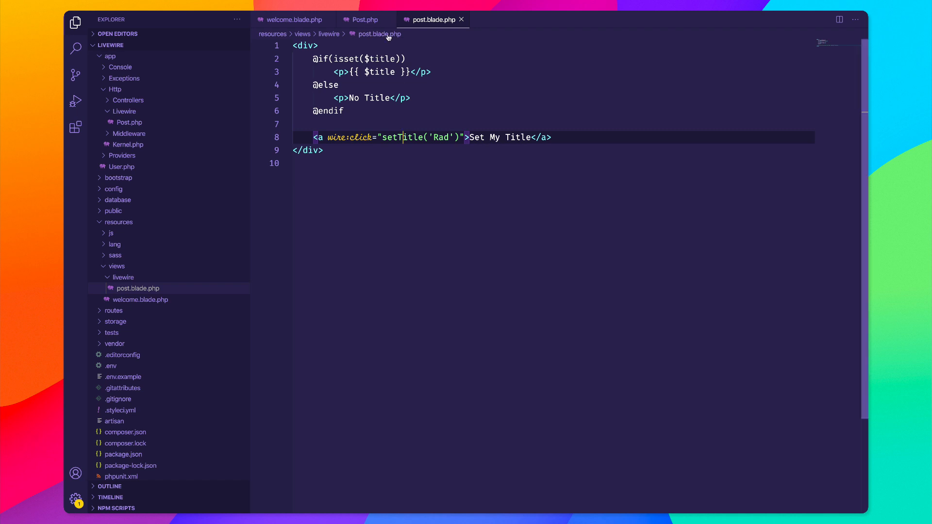
double_click(402, 137)
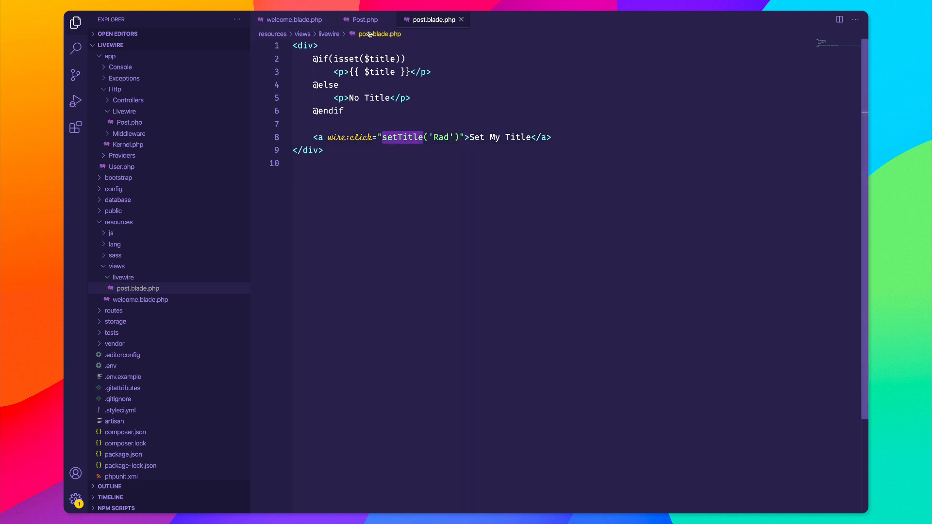
click(363, 19)
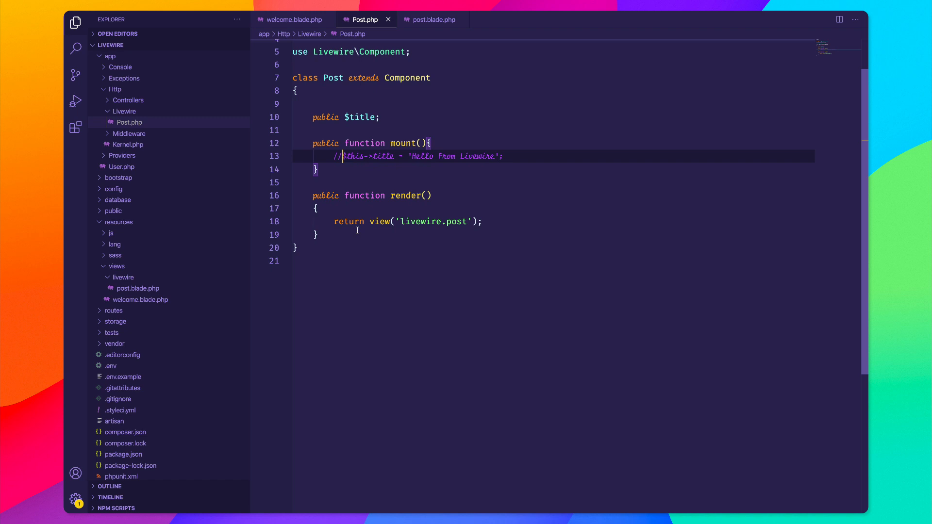
text(public function setTitle()
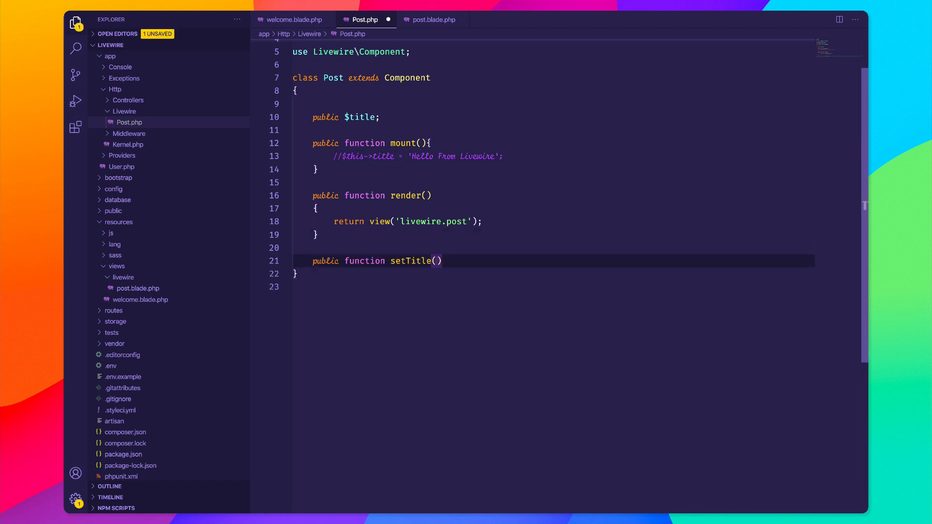
text($title)
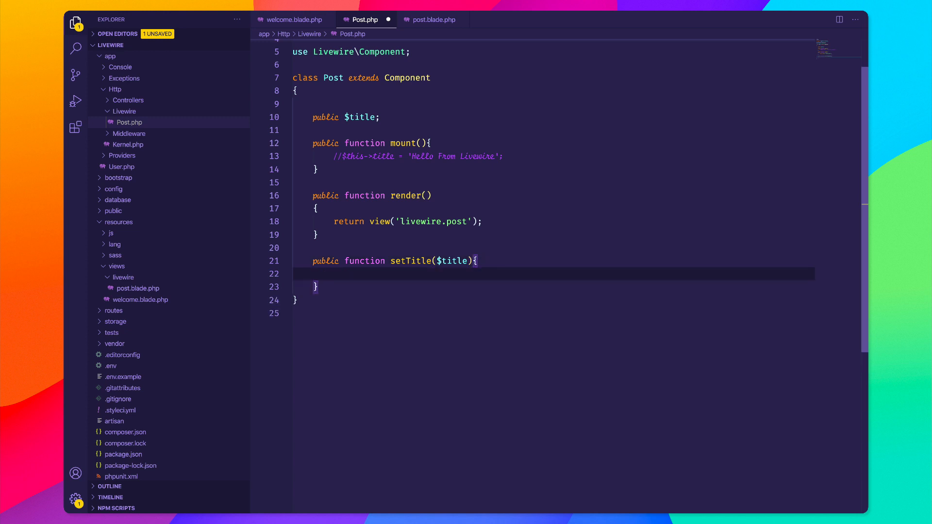
text($this->title = $title)
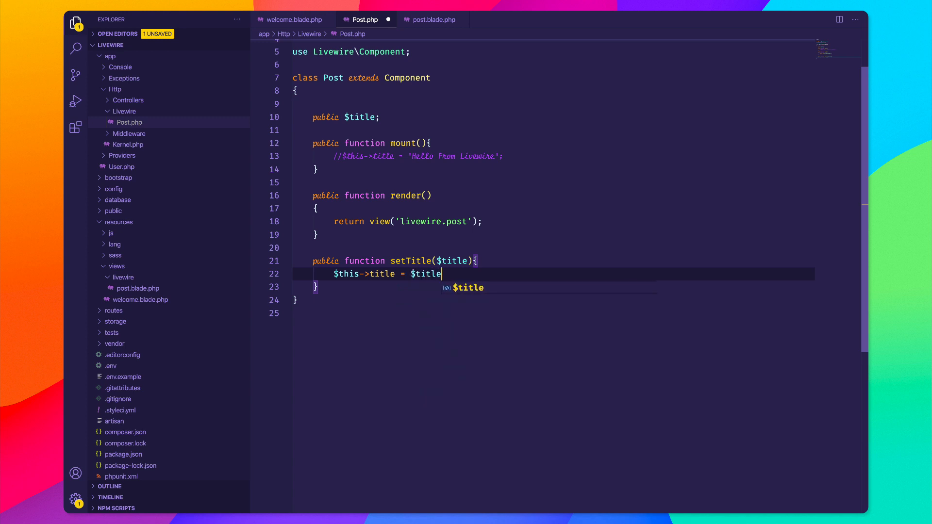
click(431, 19)
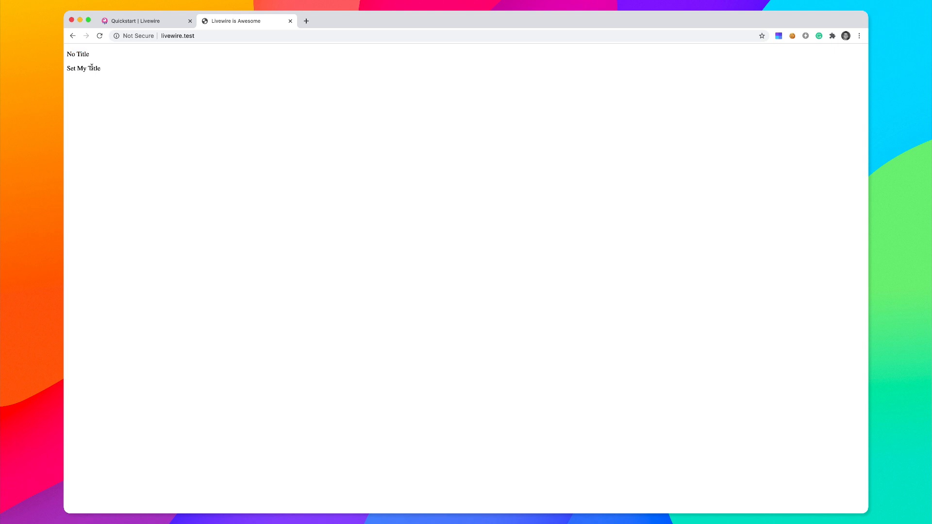
Use the Set My Title link so the page shows 'Rad' instead of 'No Title'
click(84, 68)
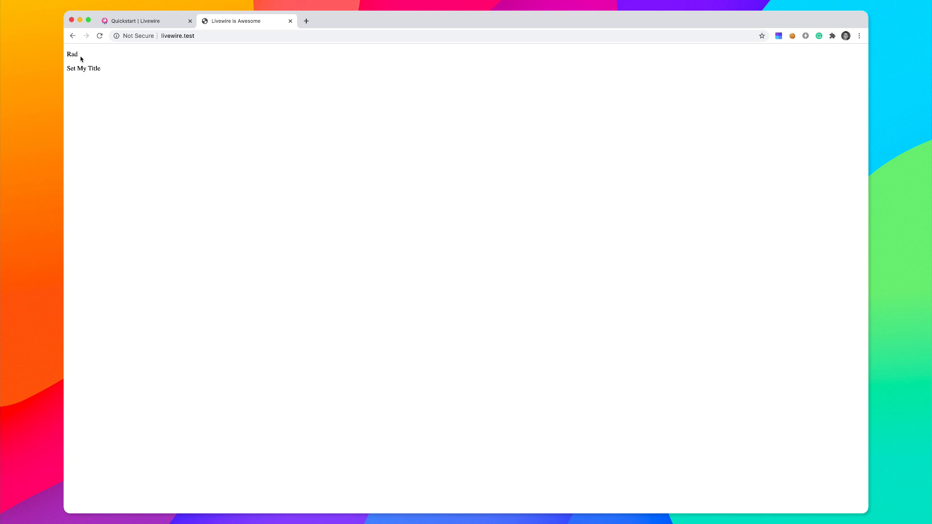
mouse_move(135, 28)
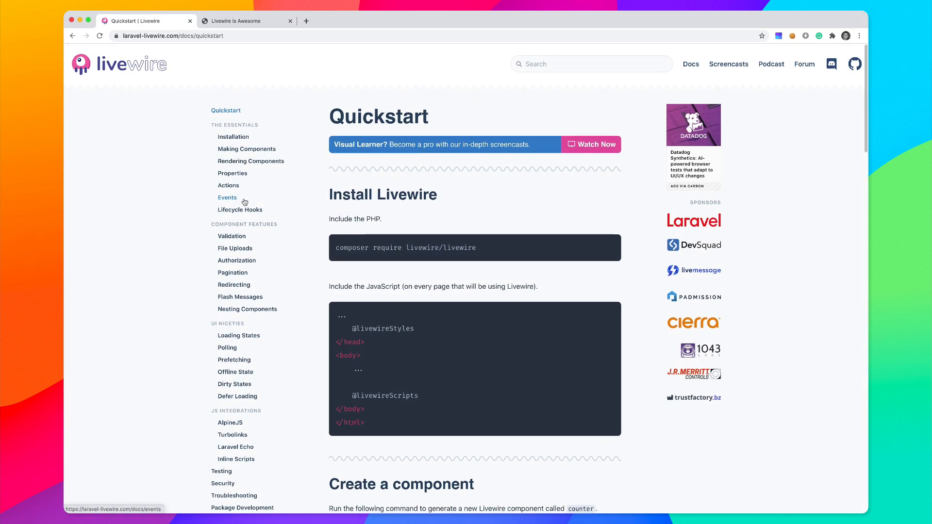
Browse the Lifecycle Hooks docs page through its class hooks table and JavaScript hooks, returning to the top
click(240, 210)
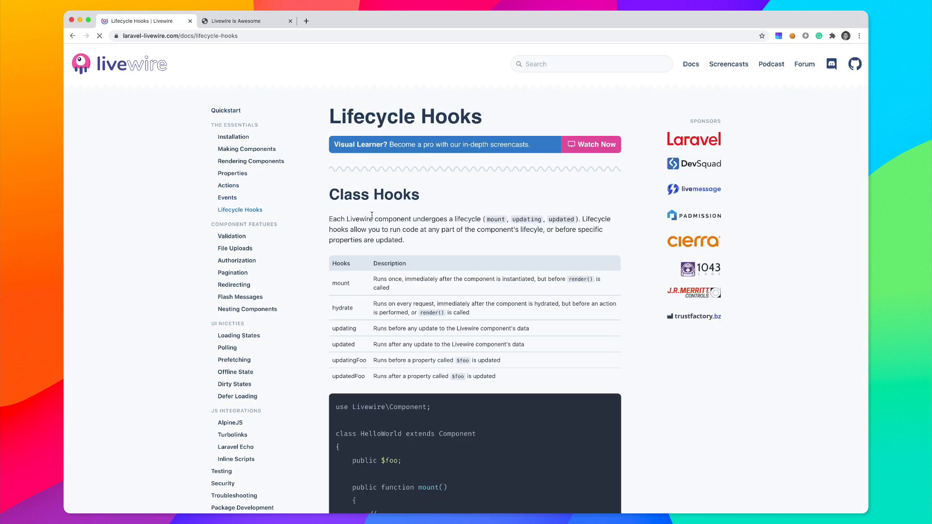
scroll(down, 3)
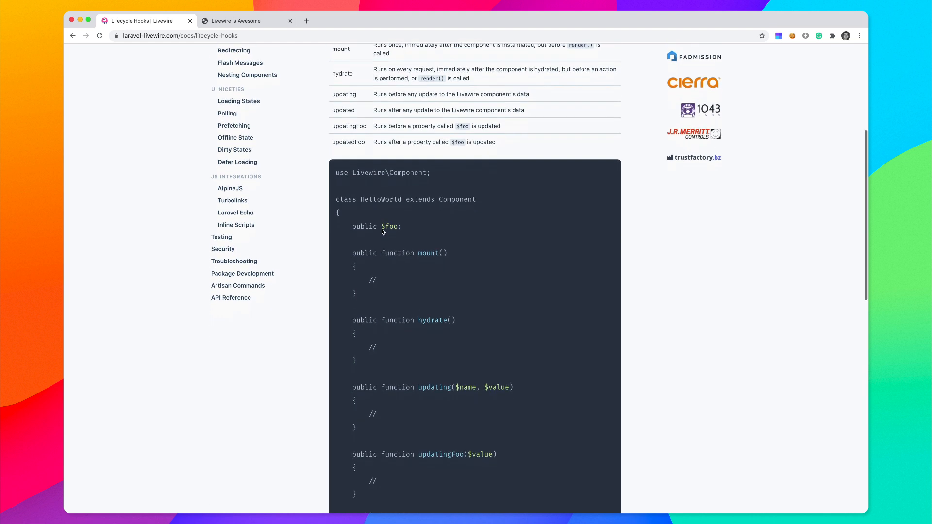
scroll(down, 3)
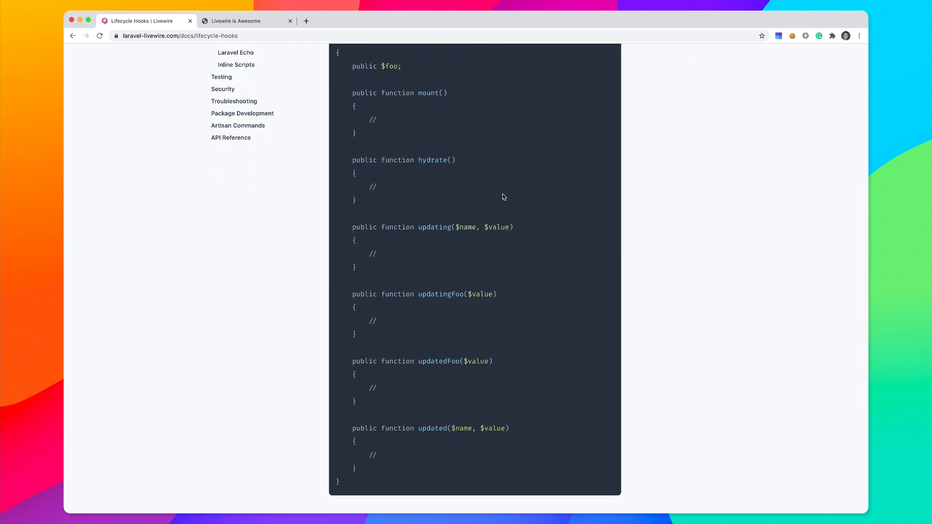
scroll(down, 3)
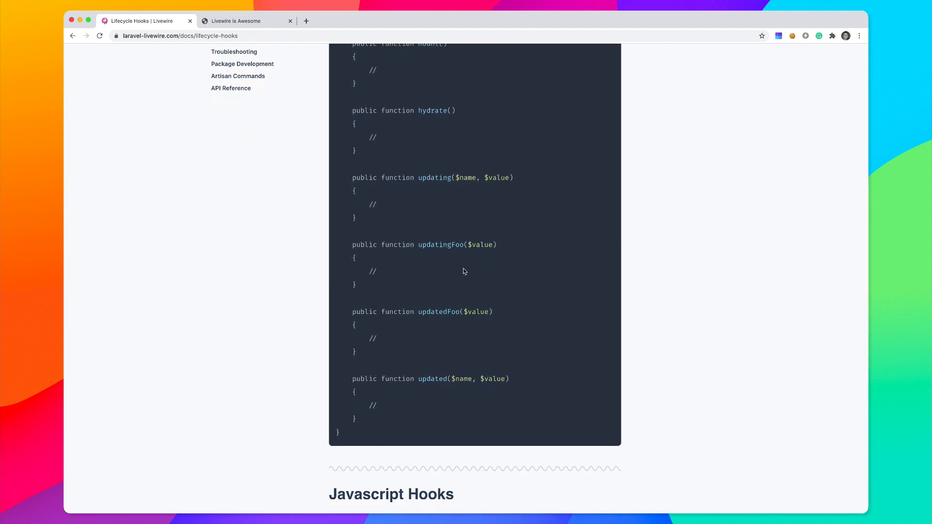
scroll(up, 3)
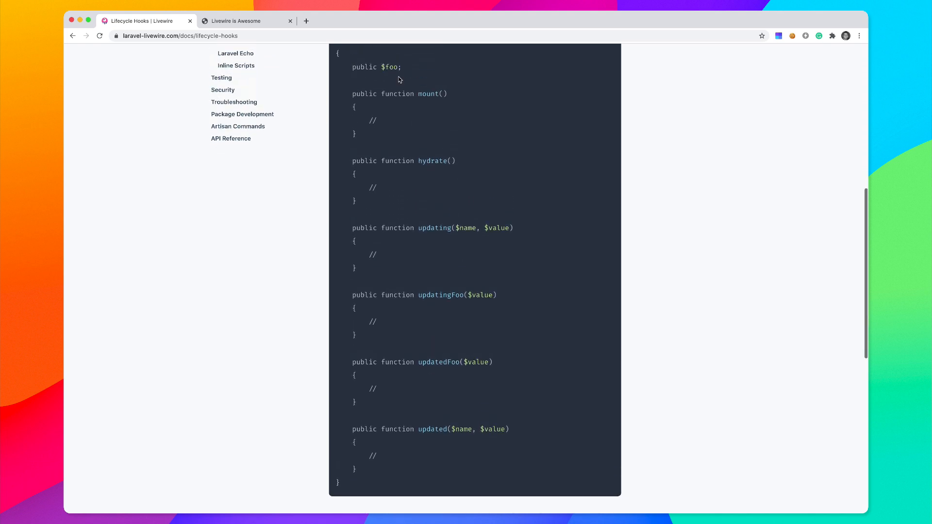
scroll(down, 3)
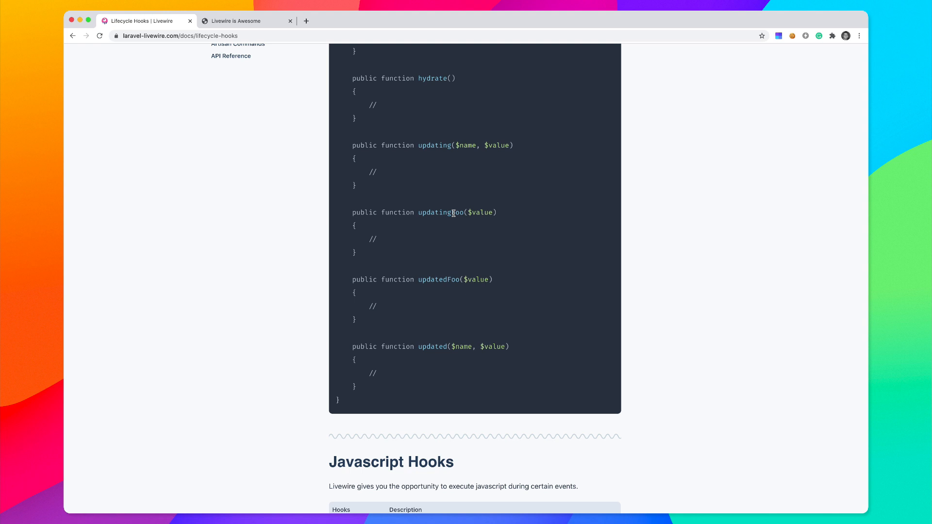
mouse_move(385, 231)
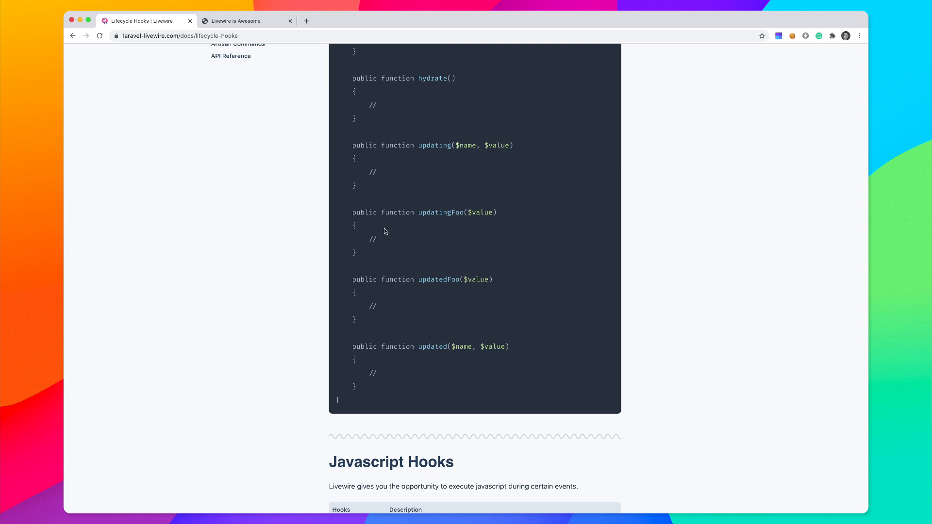
scroll(down, 3)
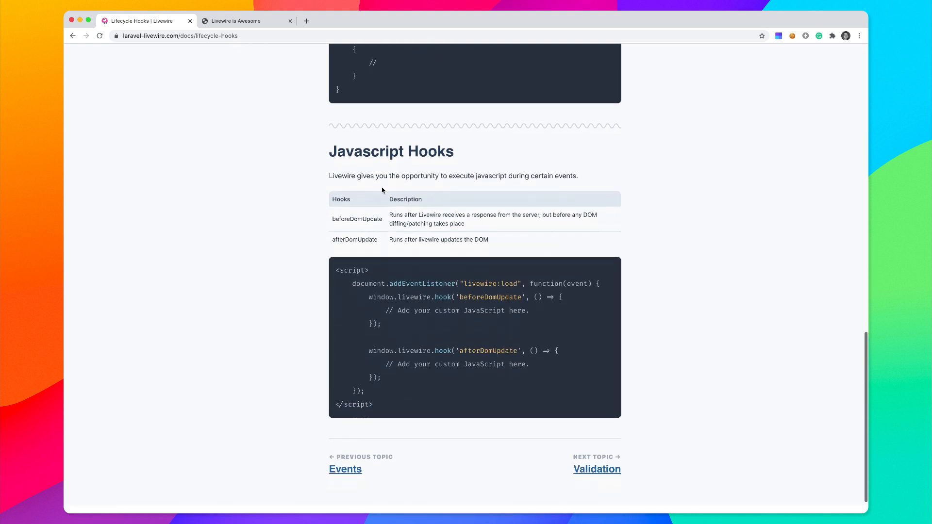
scroll(up, 3)
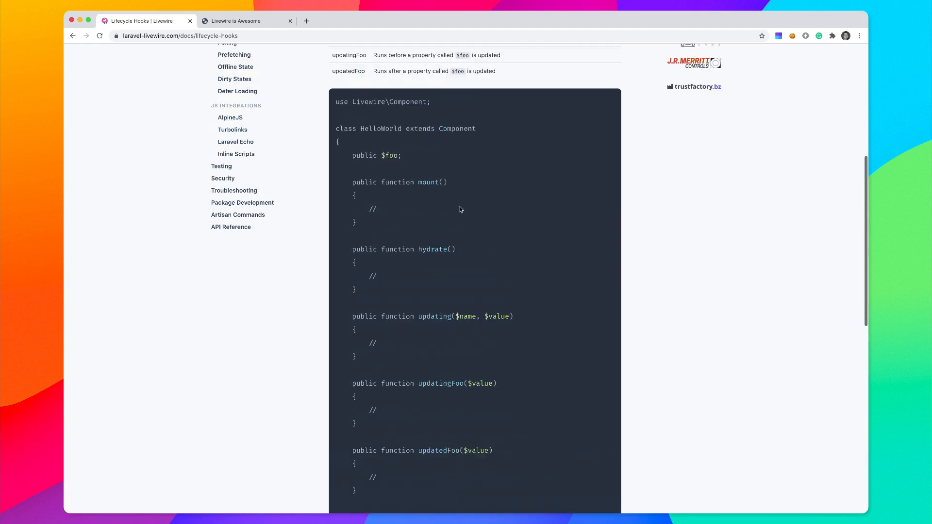
scroll(up, 3)
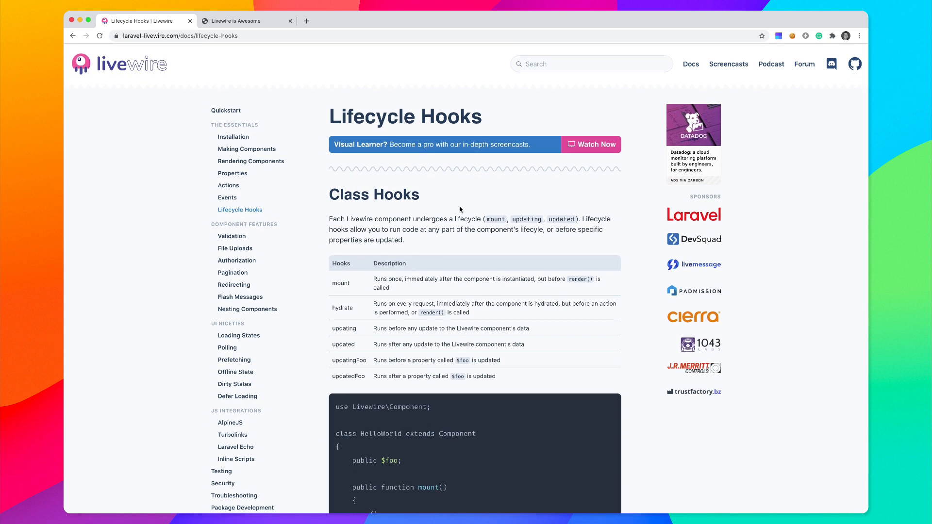